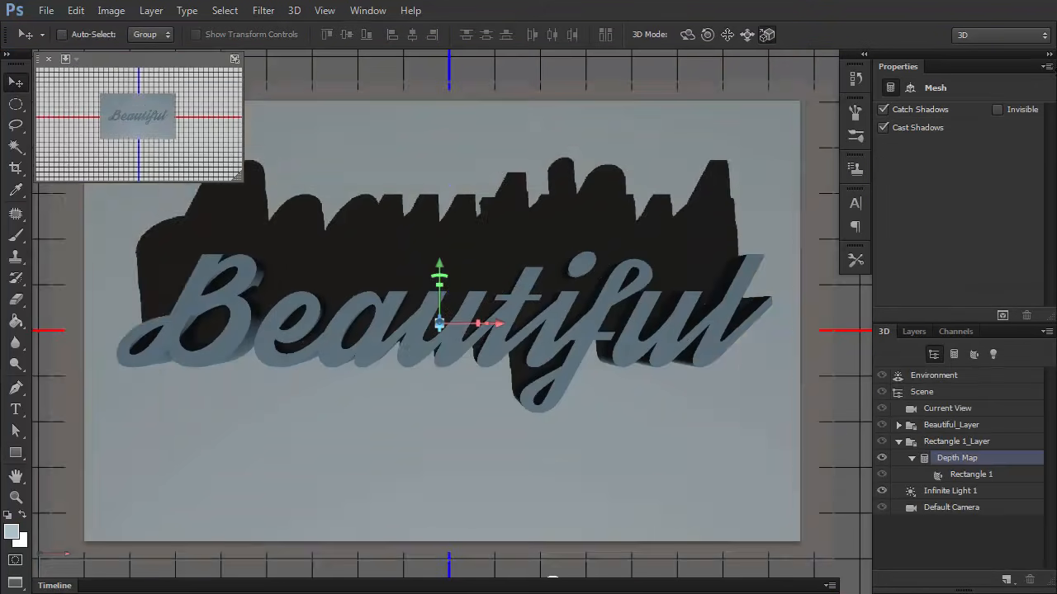
Step: Preview the finished gold 3D text, then create a new blank document with a plain background
left_click(952, 441)
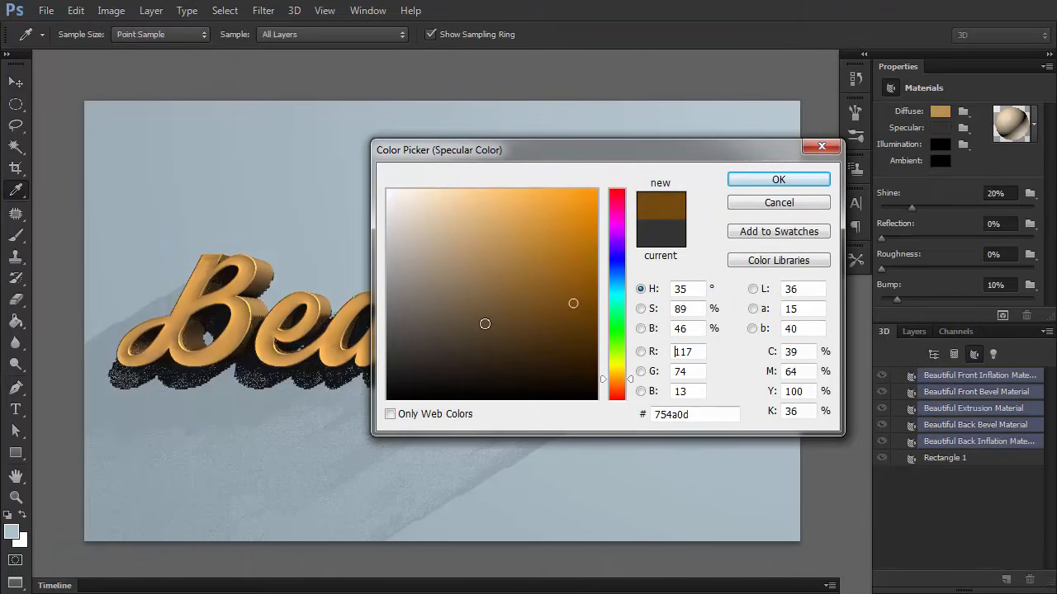
left_click(777, 179)
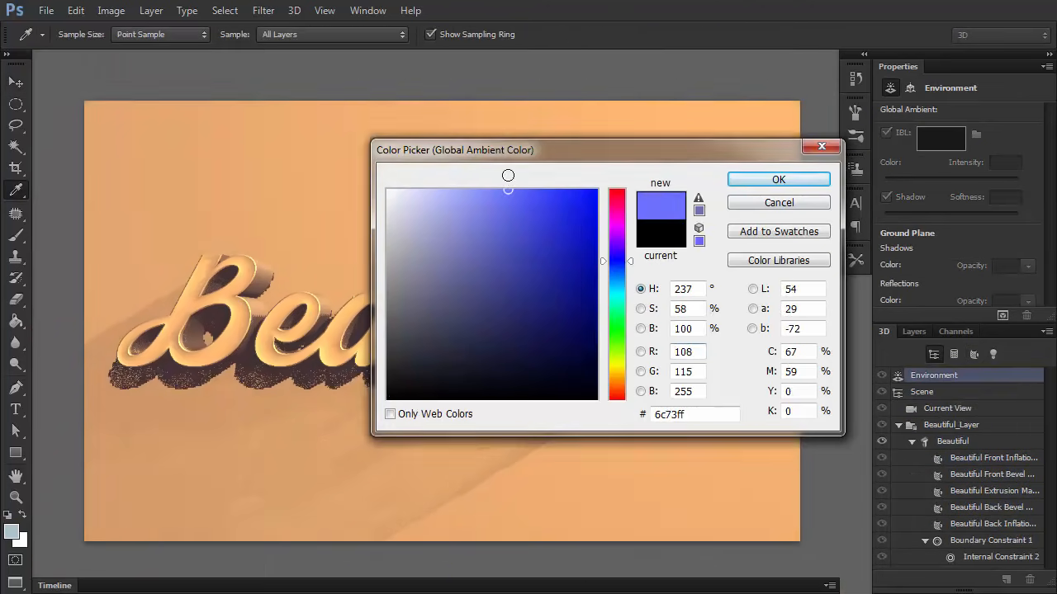
left_click(777, 180)
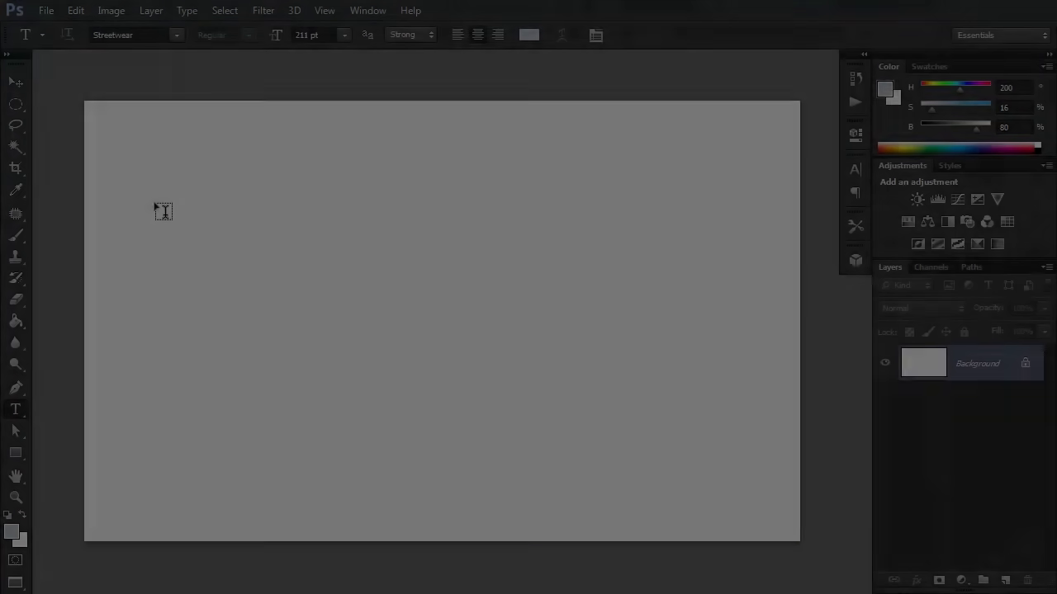
Step: Type 'Beautiful' in a script font and extrude it via New 3D Extrusion, accepting the 3D workspace
type("Beautiful")
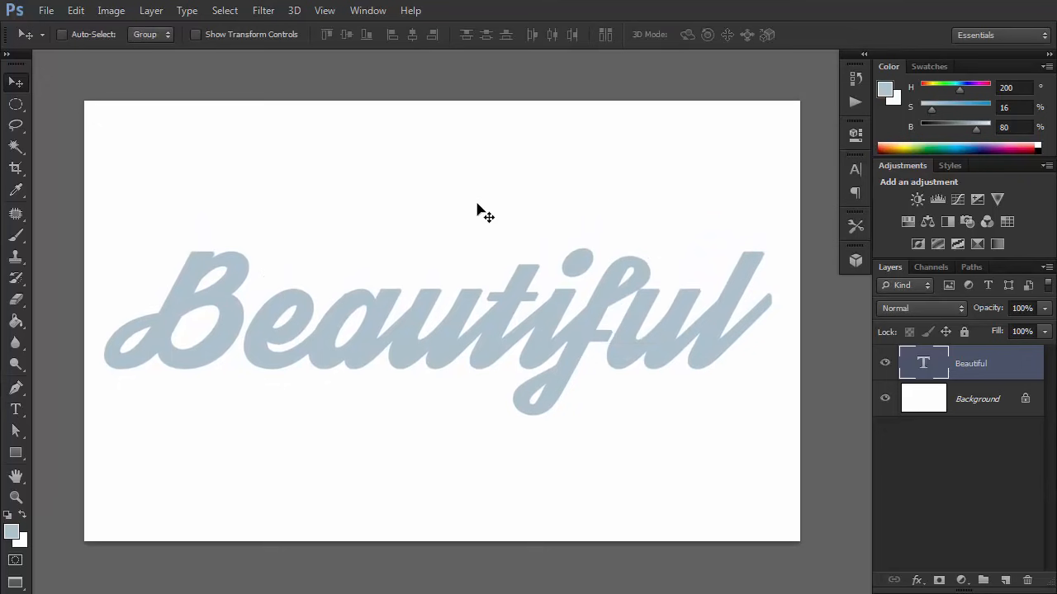
left_click(294, 10)
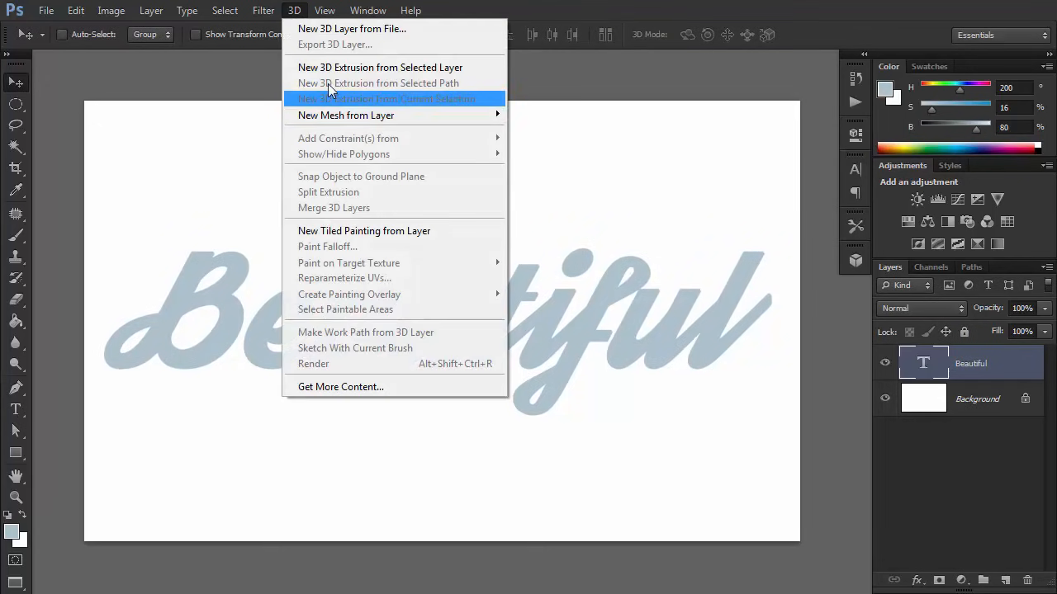
left_click(385, 99)
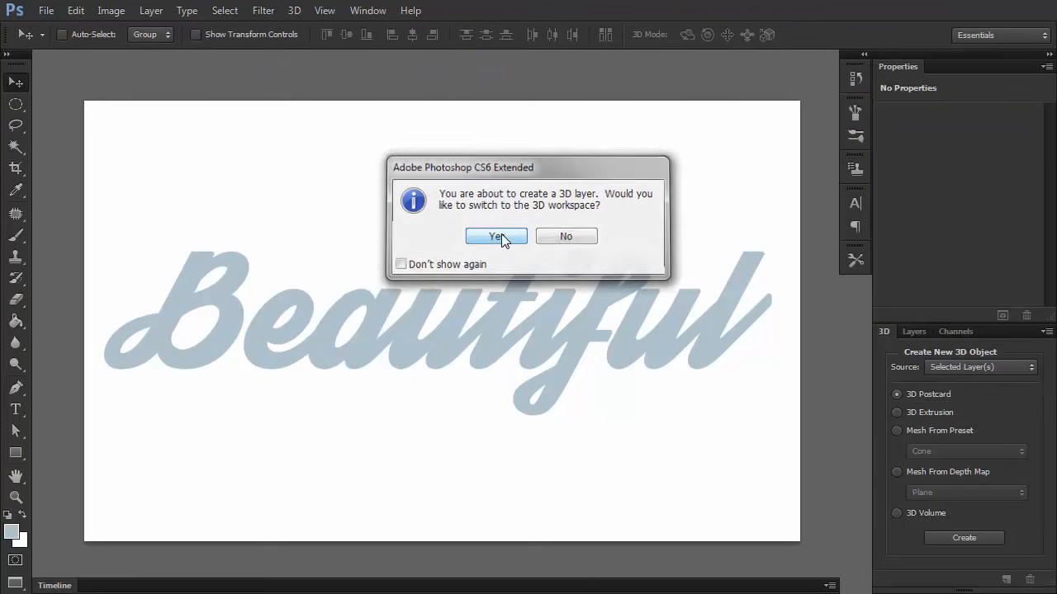
left_click(495, 236)
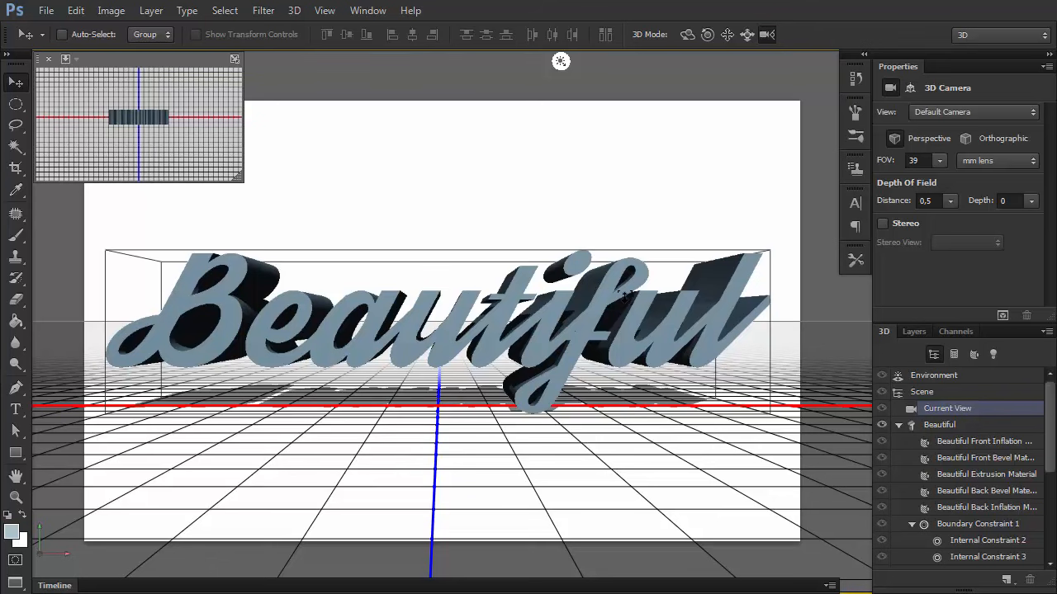
Step: Rotate the Beautiful mesh 90° on X and slide it along the x axis to centre it
left_click(940, 424)
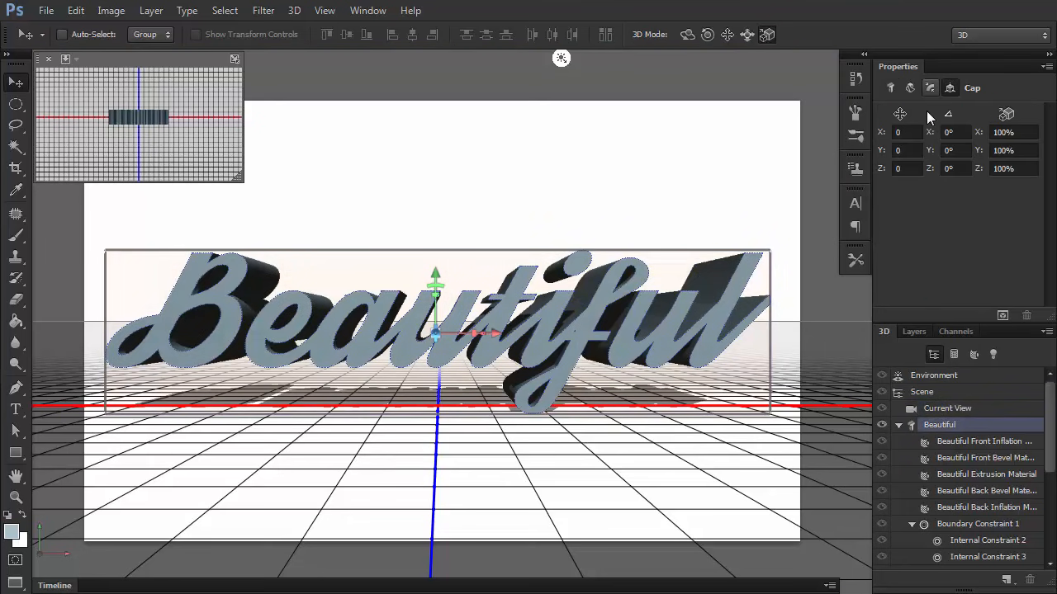
left_click(950, 87)
type("90")
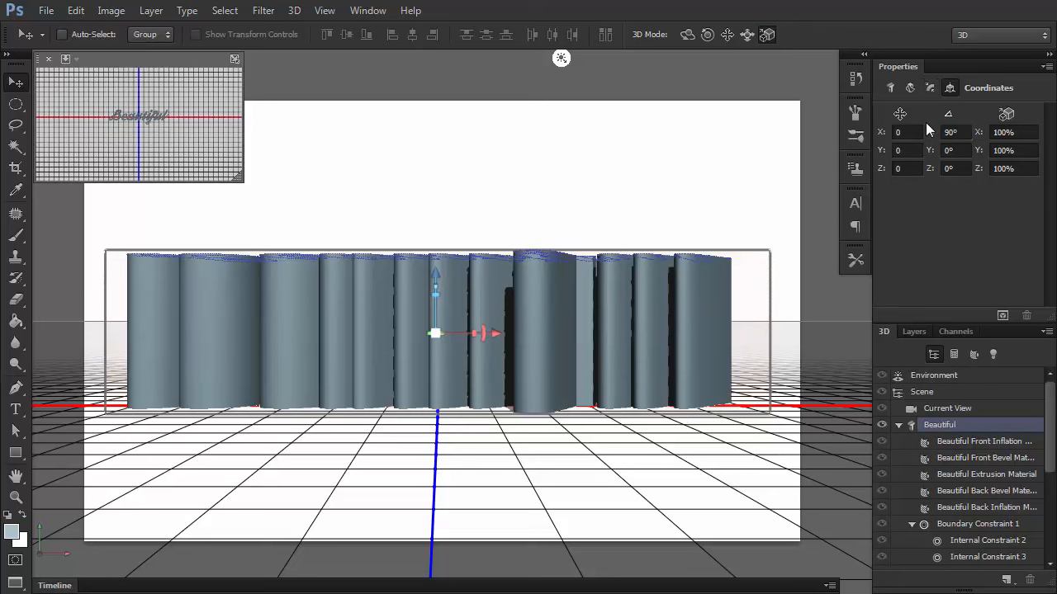
left_click(688, 35)
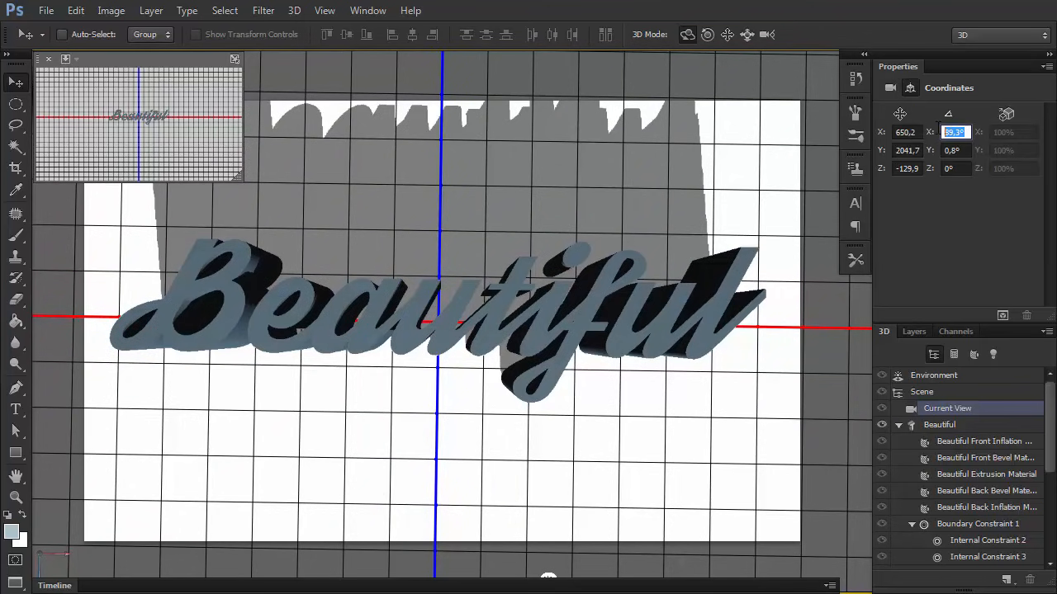
type("90°")
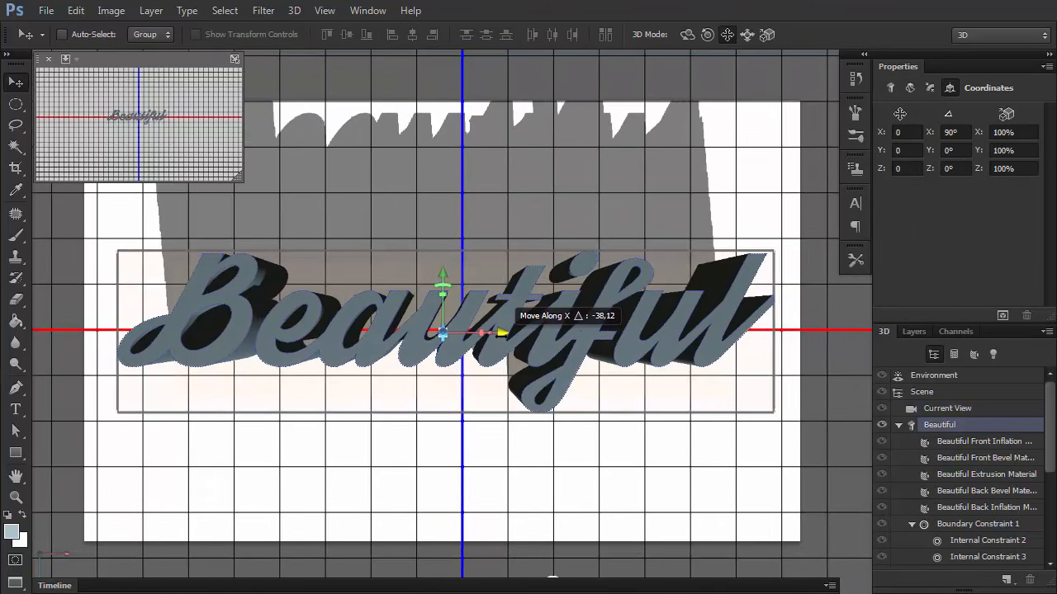
left_click_drag(487, 332, 508, 332)
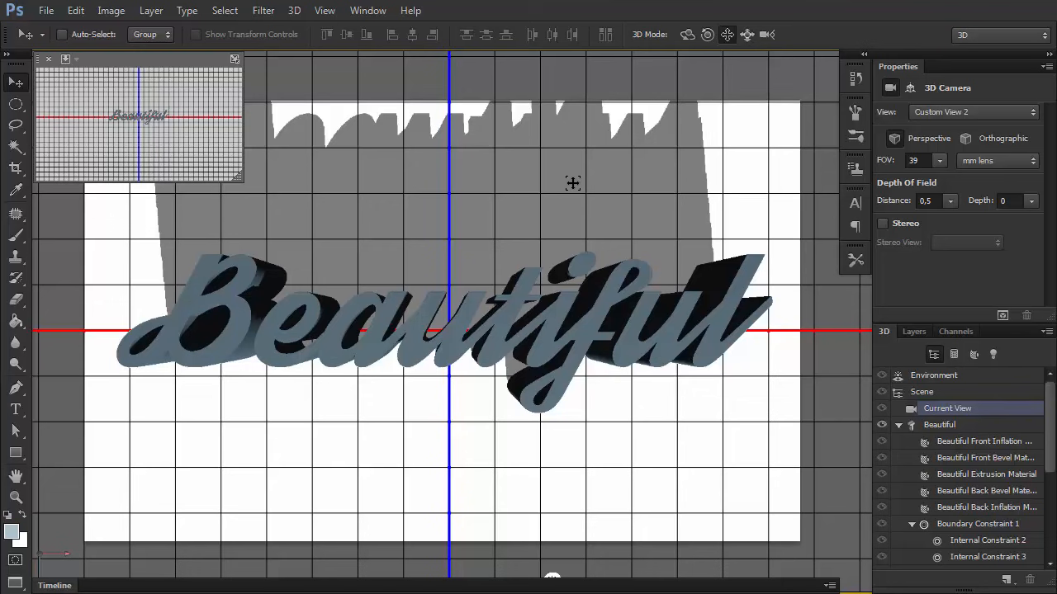
left_click(914, 331)
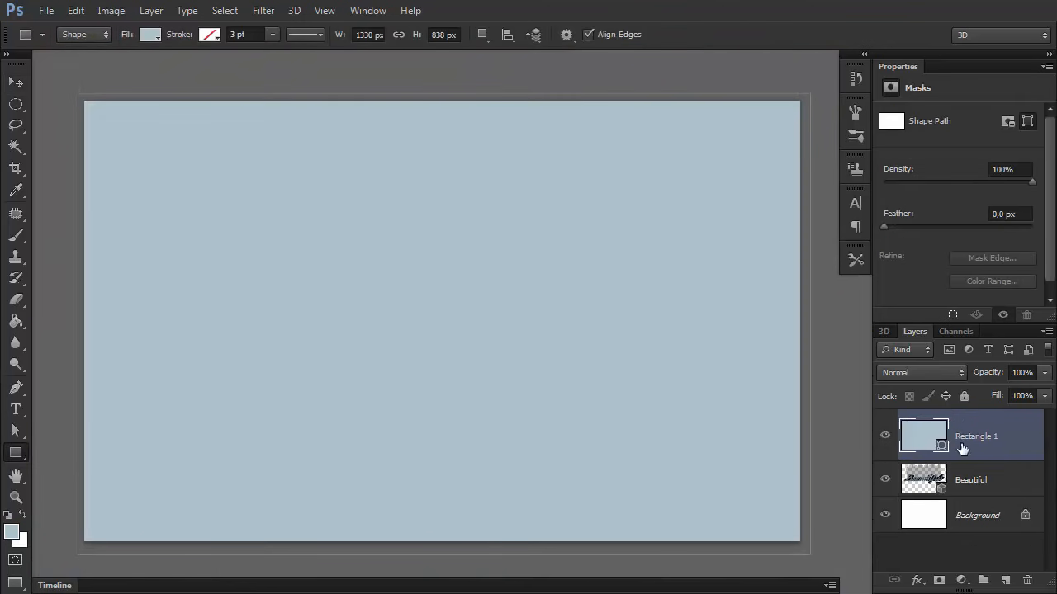
Step: Turn the Rectangle 1 layer into a 3D plane and merge it with the Beautiful scene
left_click(294, 10)
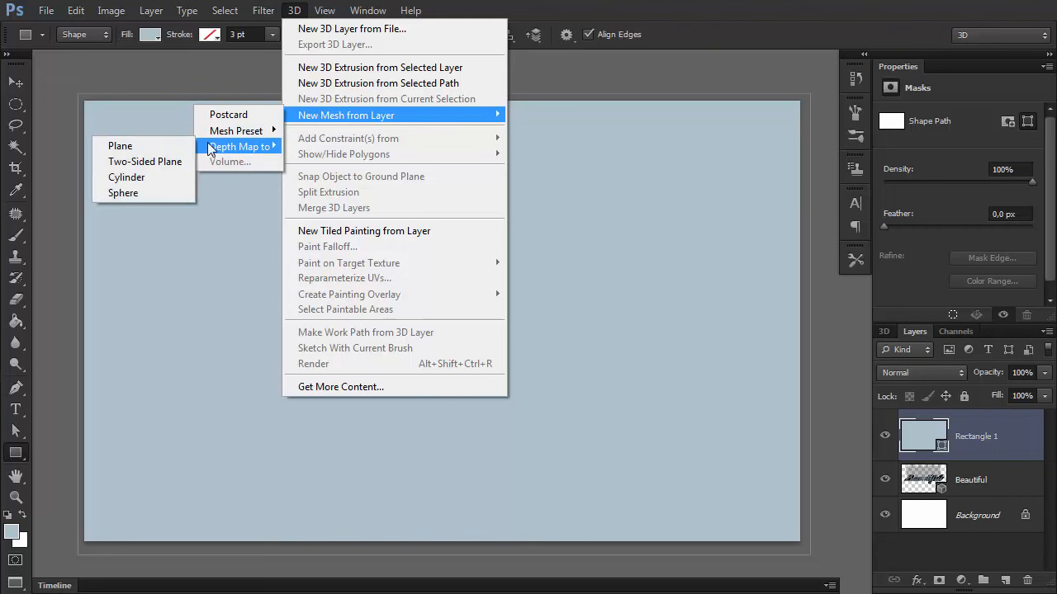
left_click(119, 145)
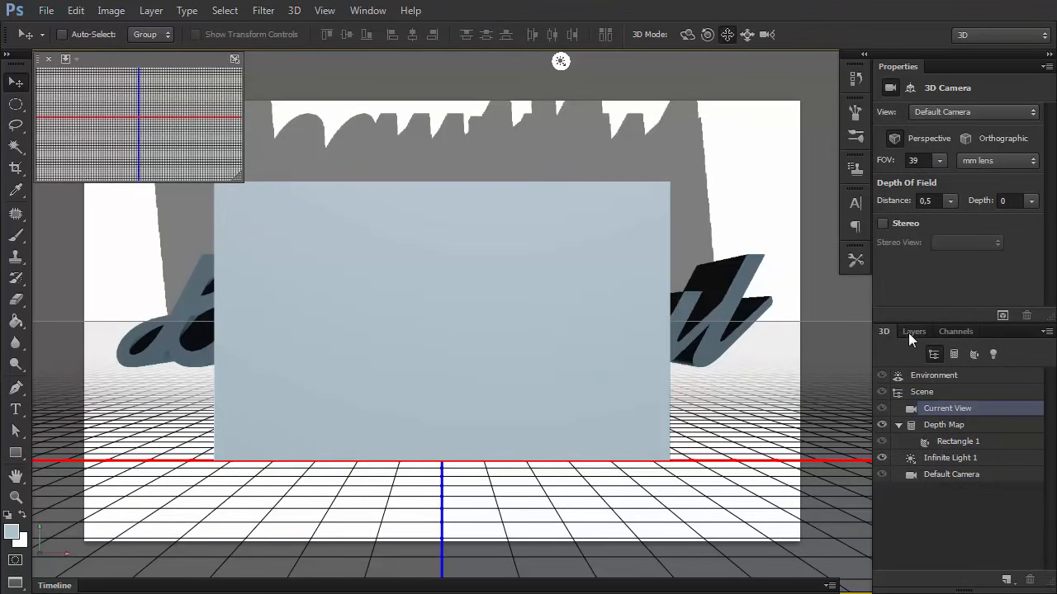
left_click(914, 331)
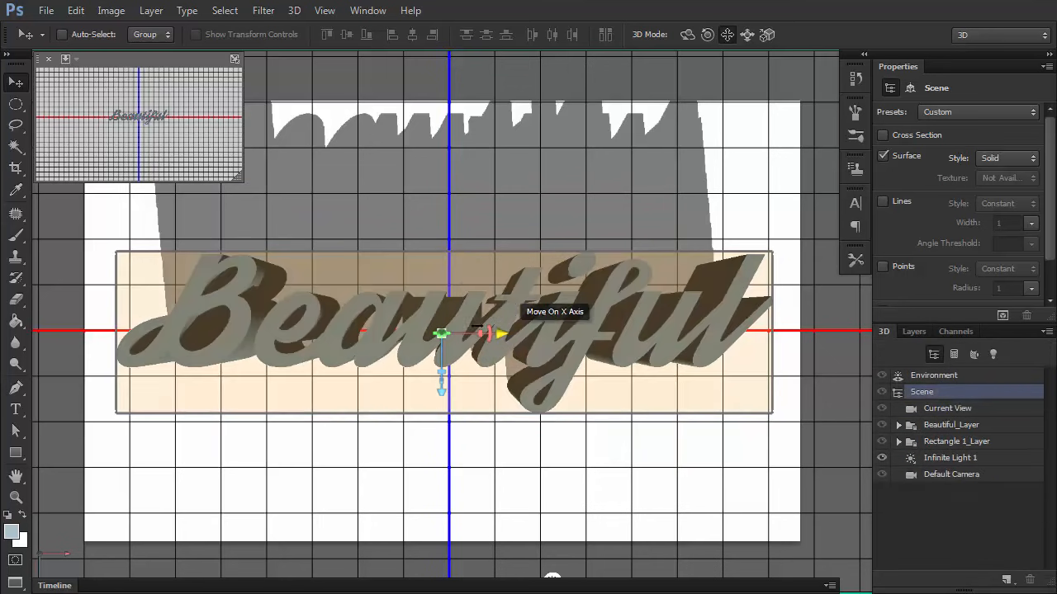
left_click(957, 457)
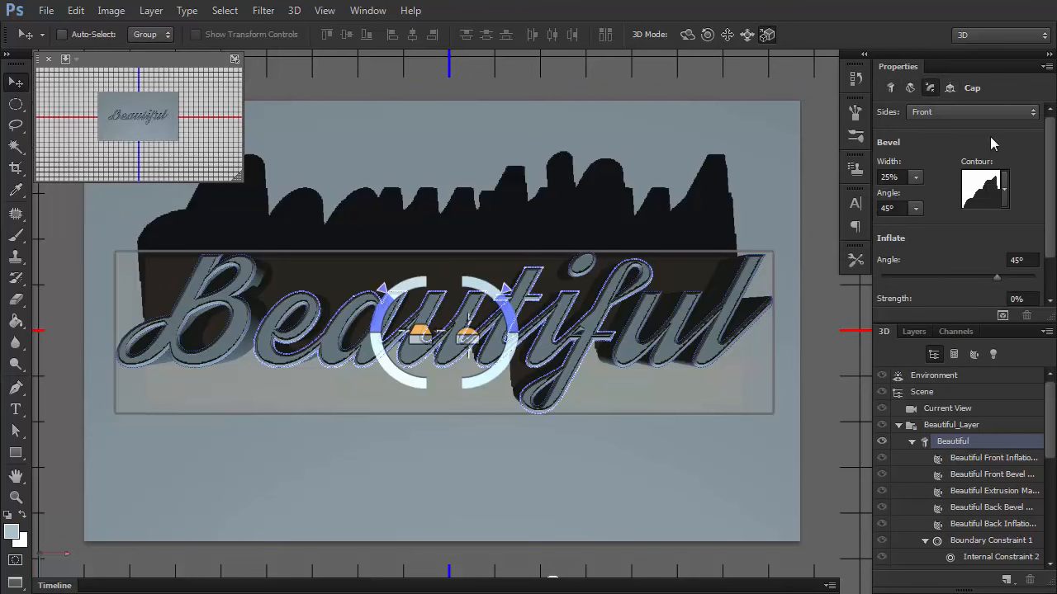
Step: Set the cap to 8% bevel width, linear contour, -15° inflate angle and 8% strength
left_click(984, 188)
type("-15")
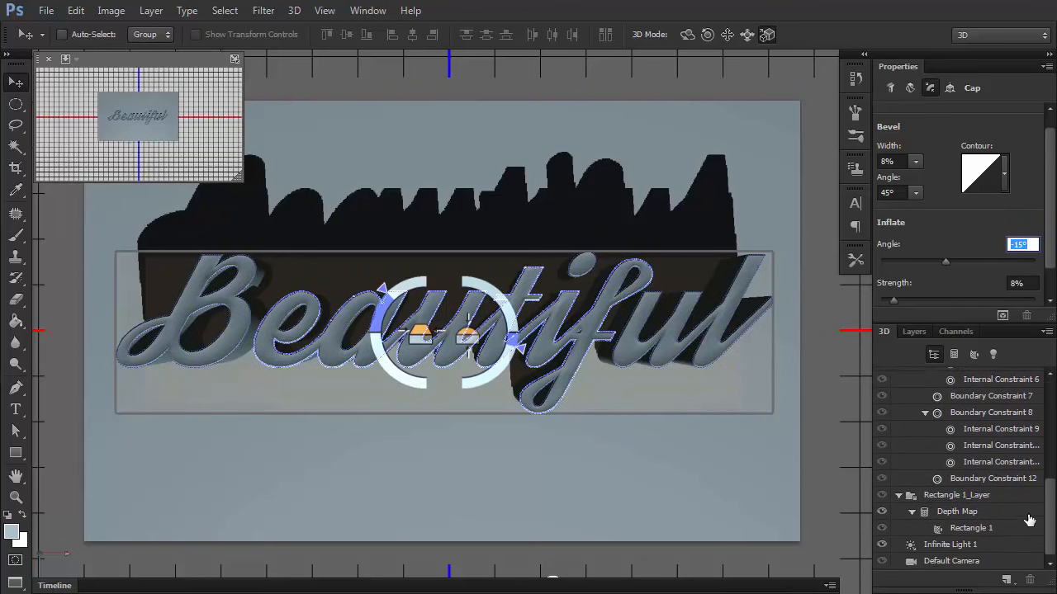
Step: Swing Infinite Light 1 lower, with 61% shadow softness and about 54% intensity
left_click(951, 544)
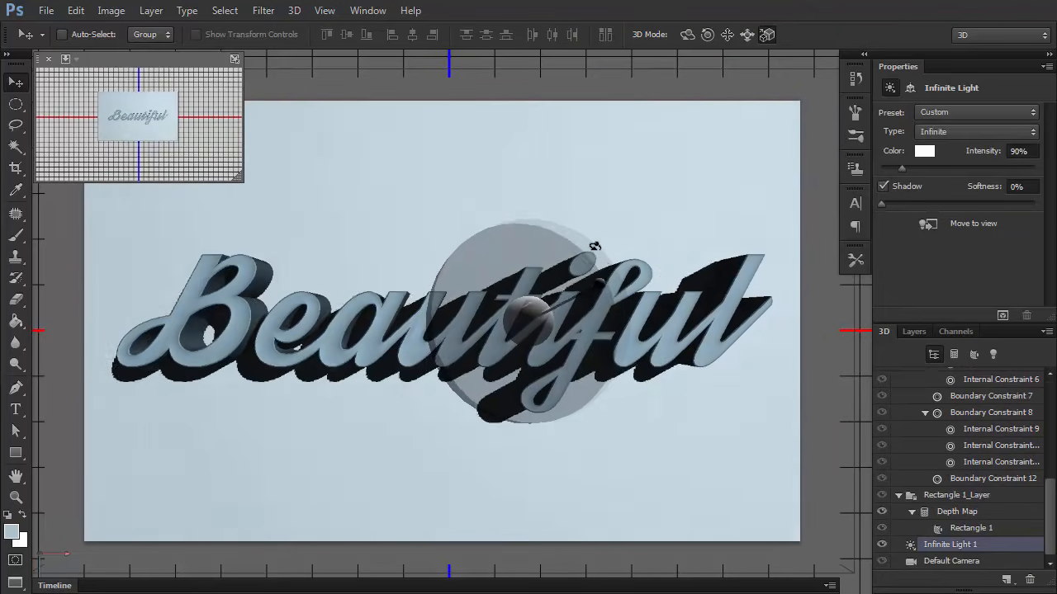
left_click_drag(594, 246, 632, 223)
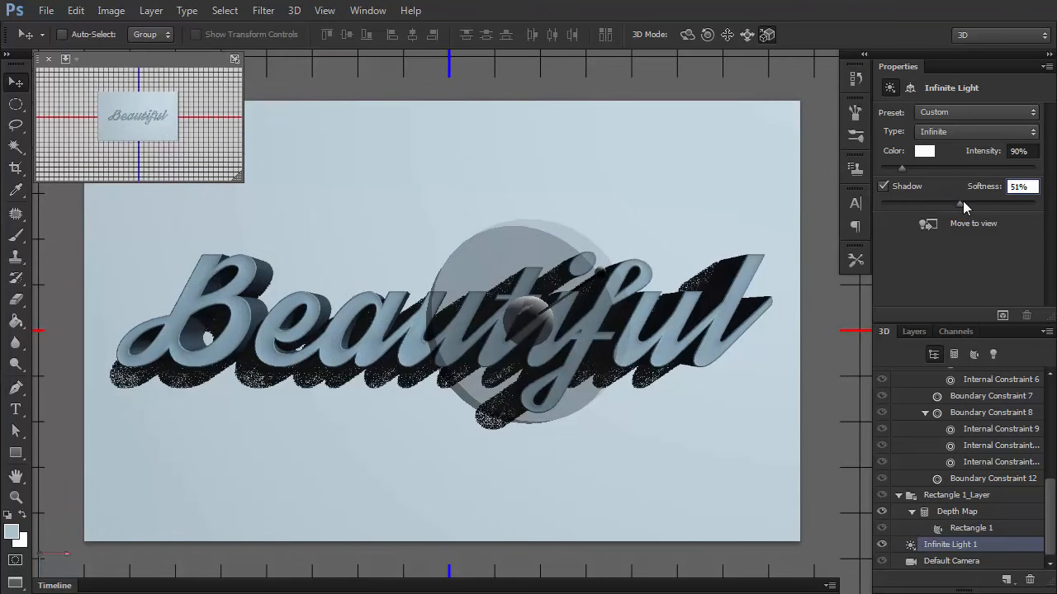
left_click_drag(958, 199, 966, 198)
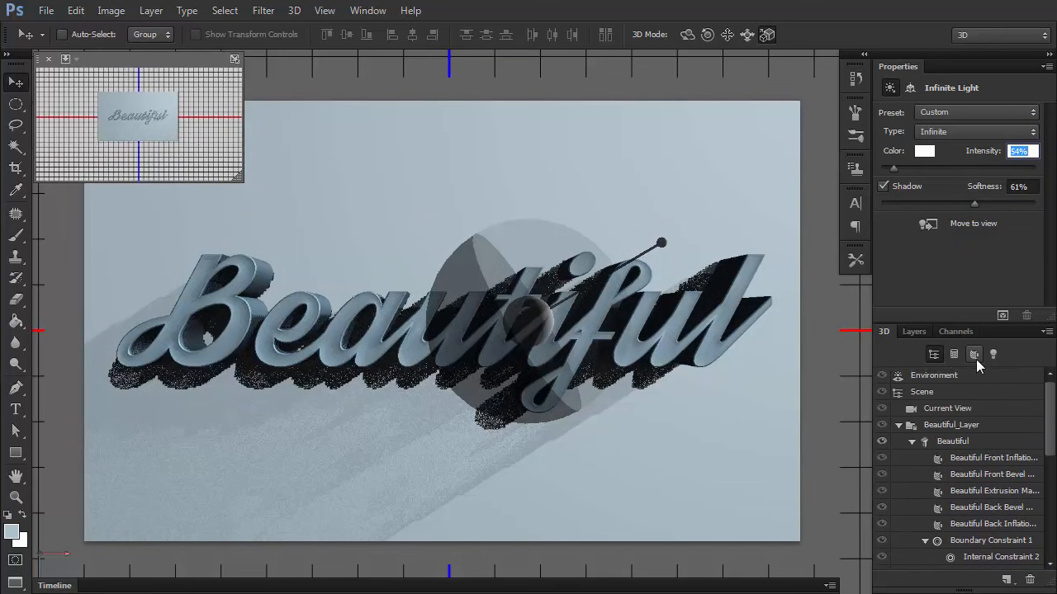
Step: Give all five text materials #ba9555 diffuse, brown specular and black ambient, then save a preset
left_click(974, 354)
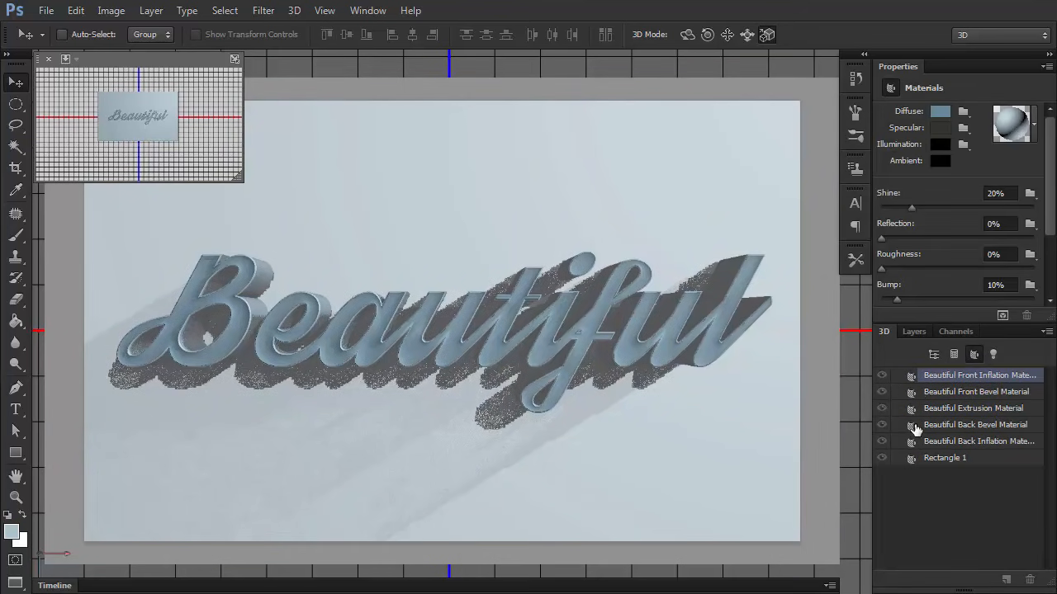
mouse_move(991, 441)
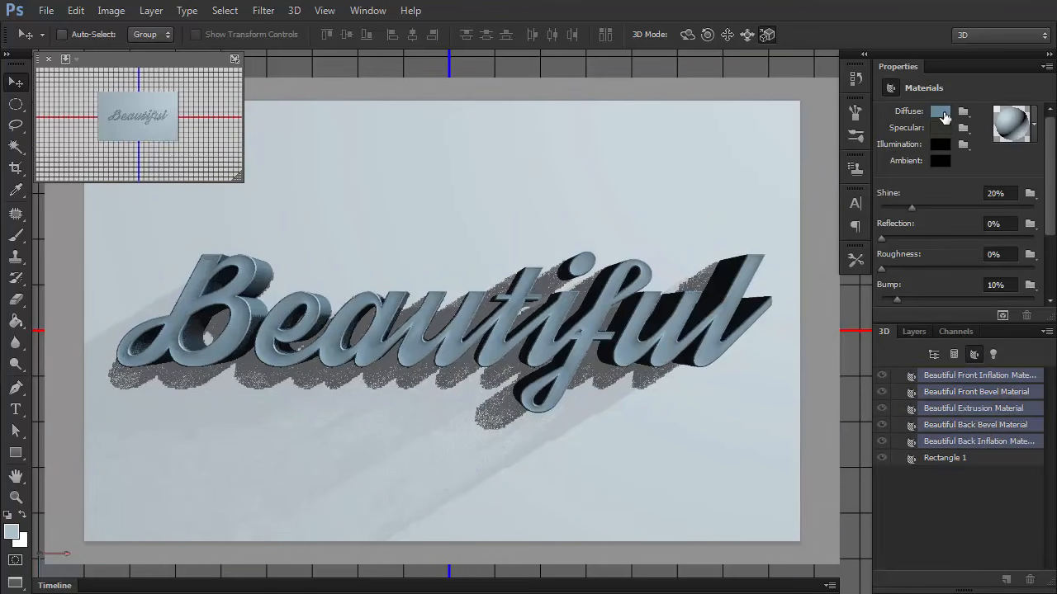
left_click(941, 112)
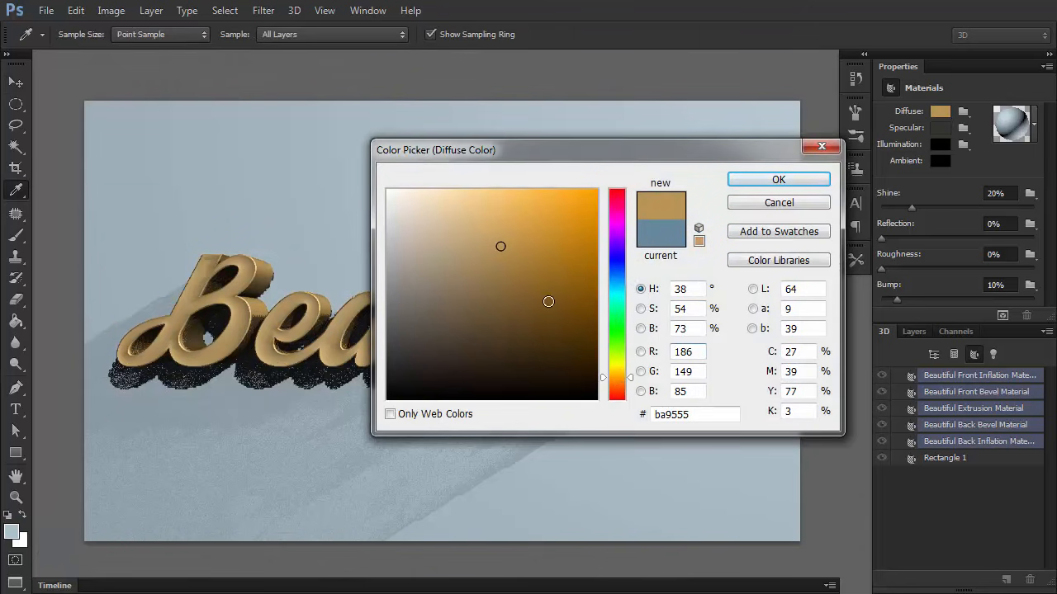
left_click(778, 179)
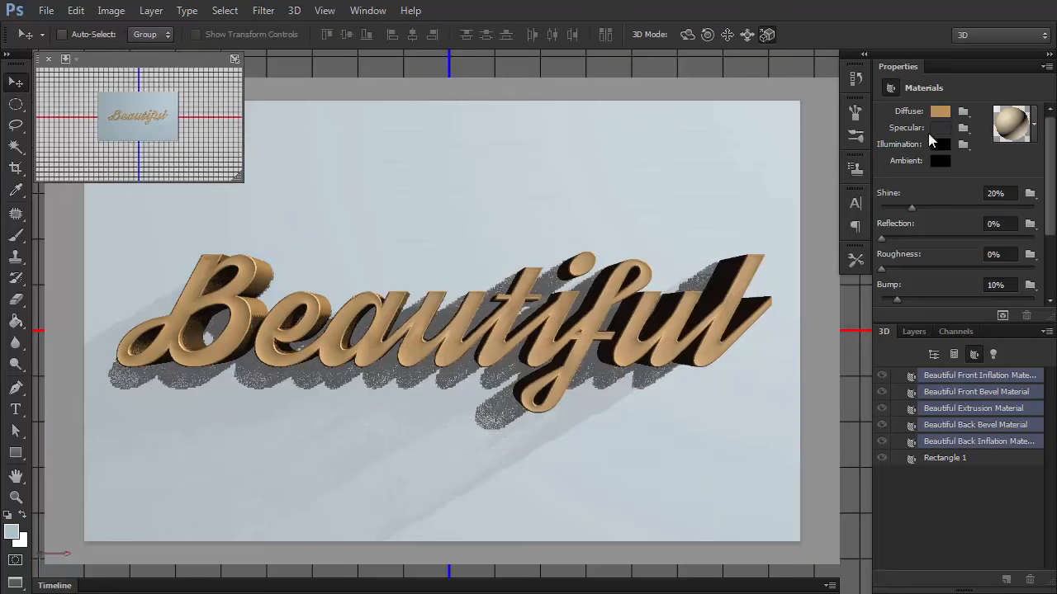
left_click(940, 127)
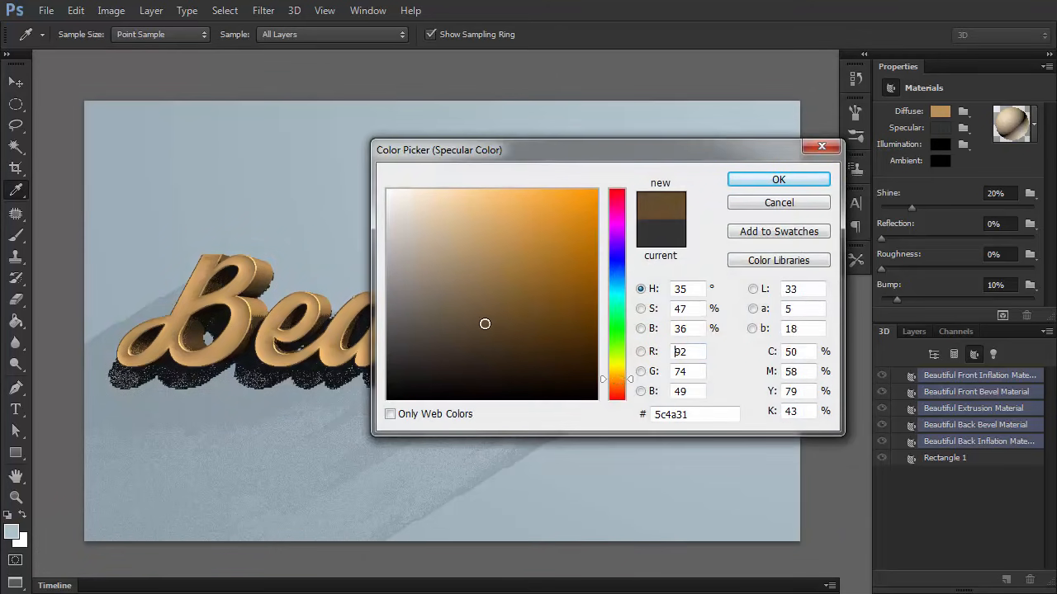
left_click(593, 291)
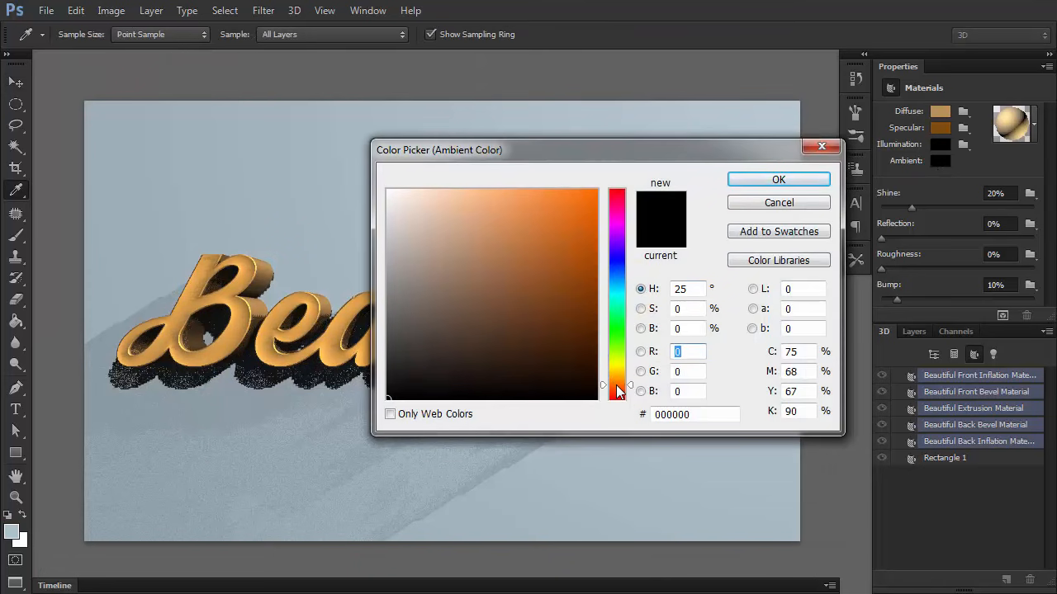
left_click(502, 297)
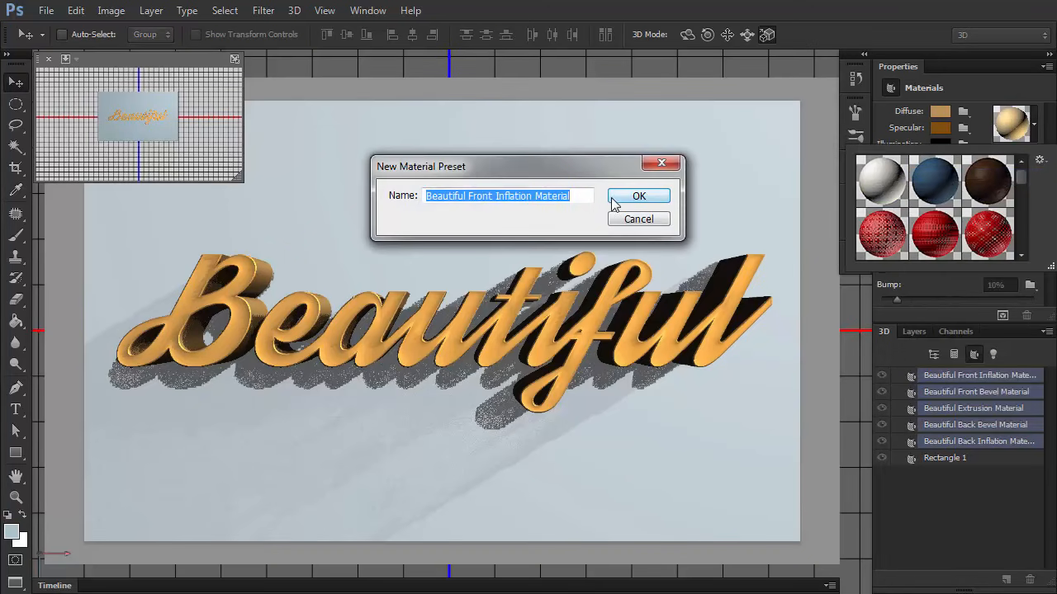
left_click(639, 196)
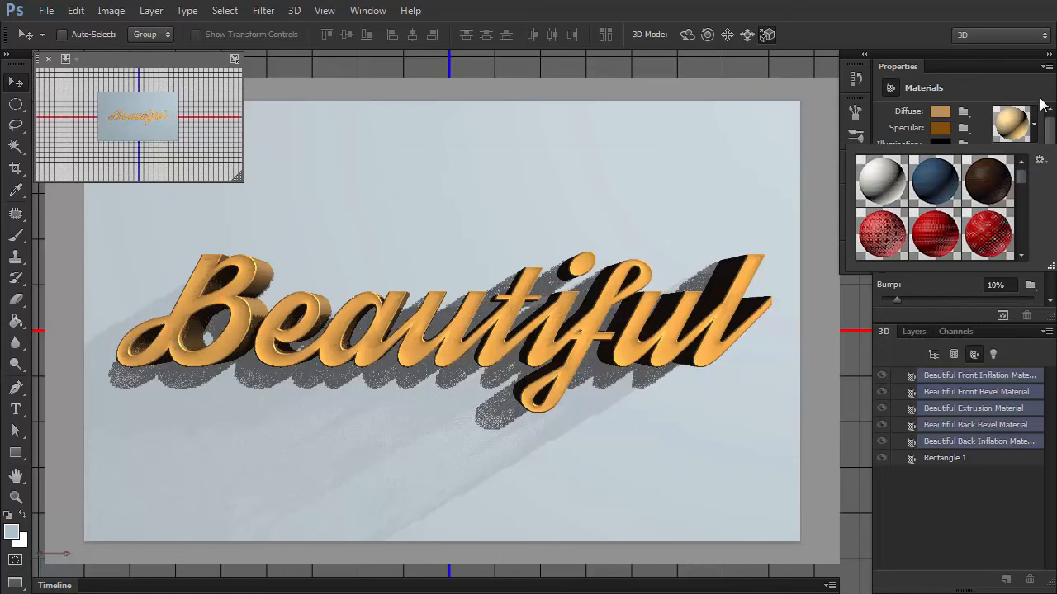
Step: Set the Environment's global ambient colour to light blue #6c73ff
left_click(944, 457)
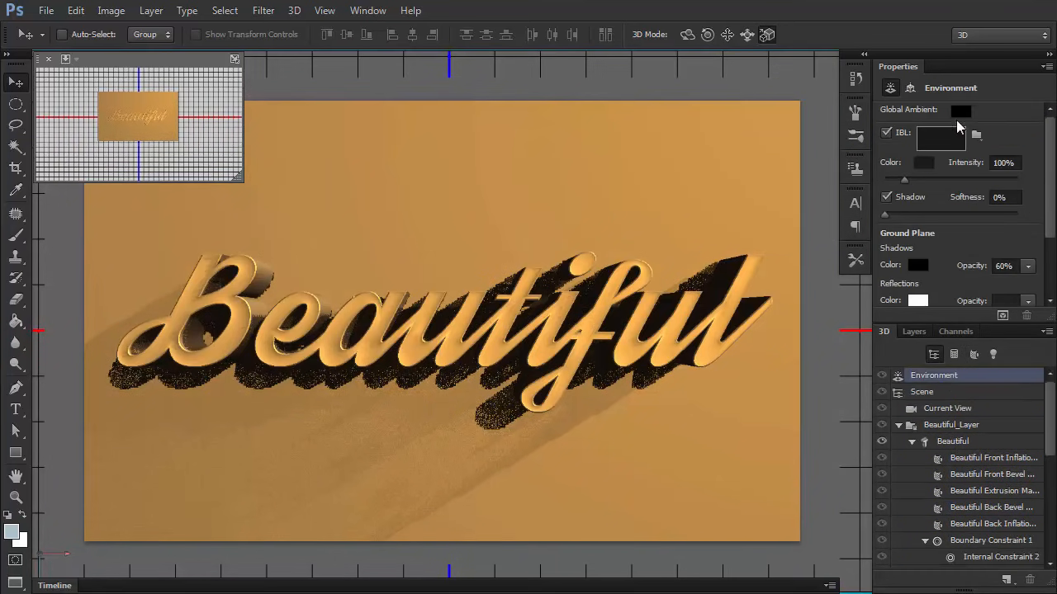
left_click(960, 110)
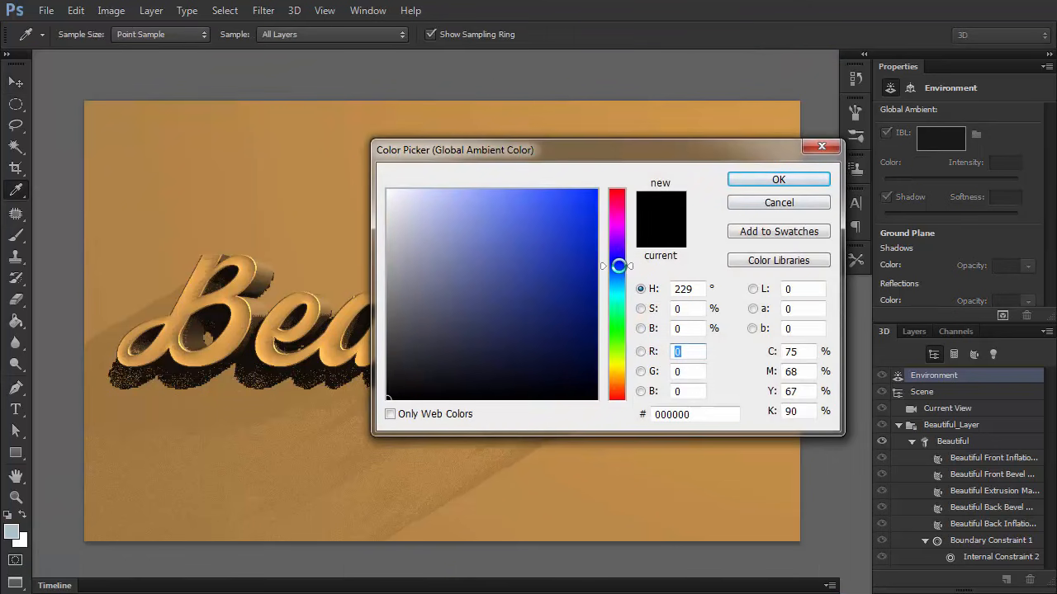
left_click(509, 191)
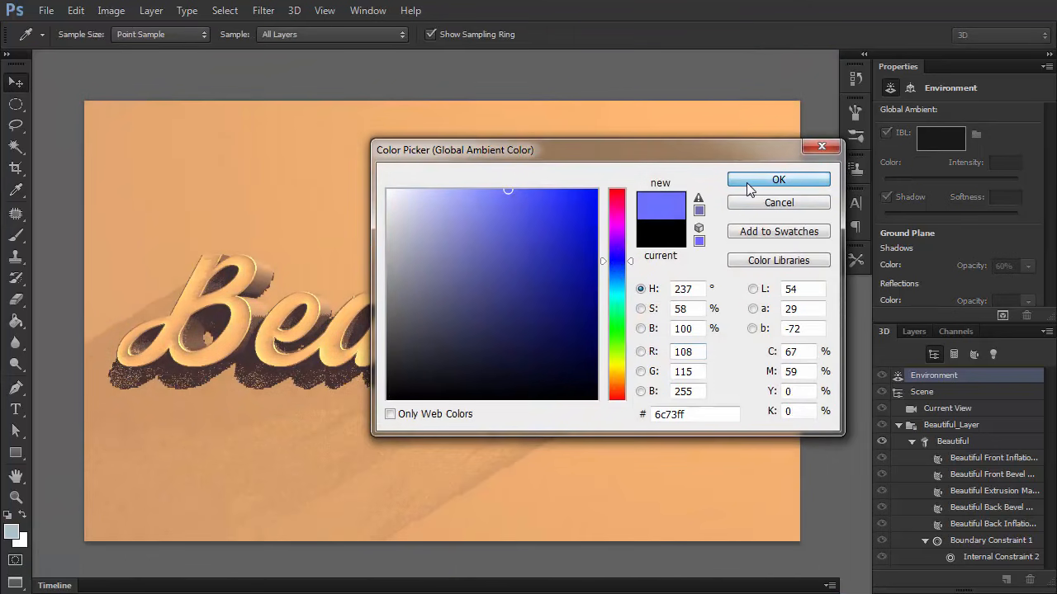
left_click(778, 180)
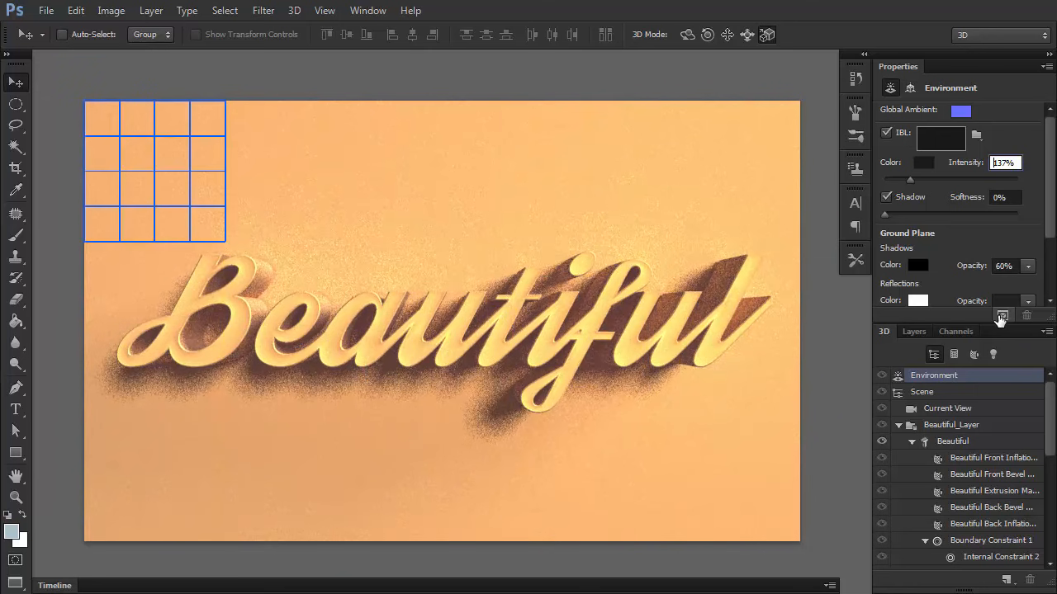
Step: Raise IBL intensity to 137% and select the text mesh in the 3D panel
left_click_drag(155, 171, 156, 313)
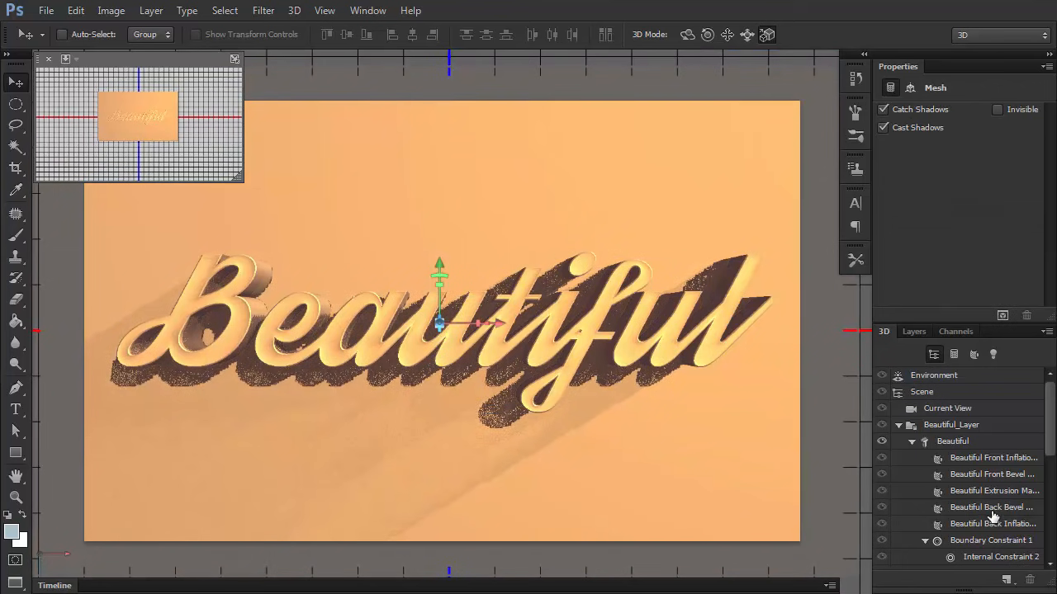
left_click(949, 544)
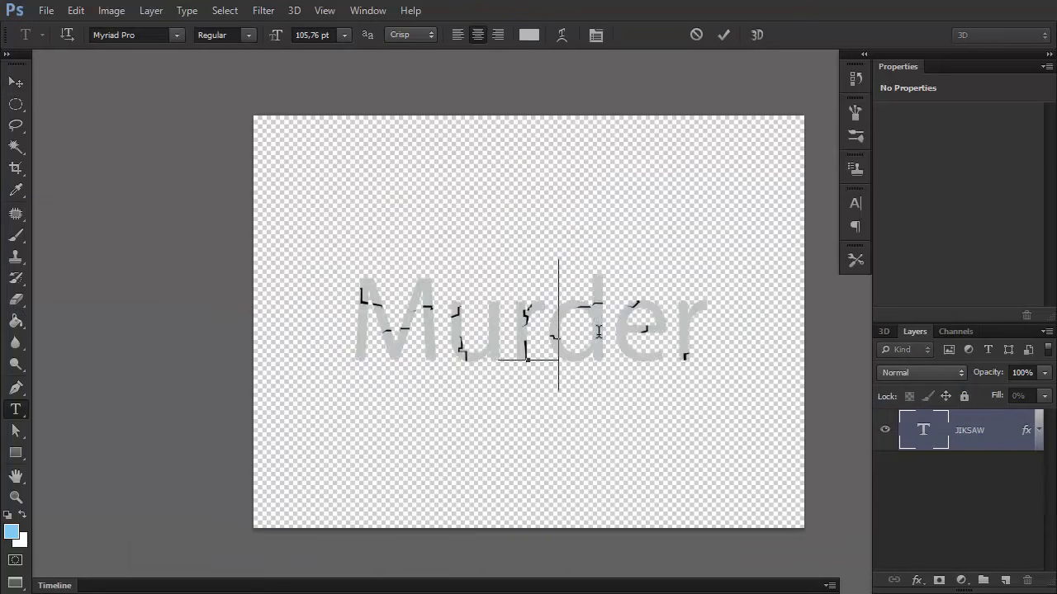
Step: Open the JIKSAW document showing the cracked Murder text on a transparent canvas
left_click(176, 35)
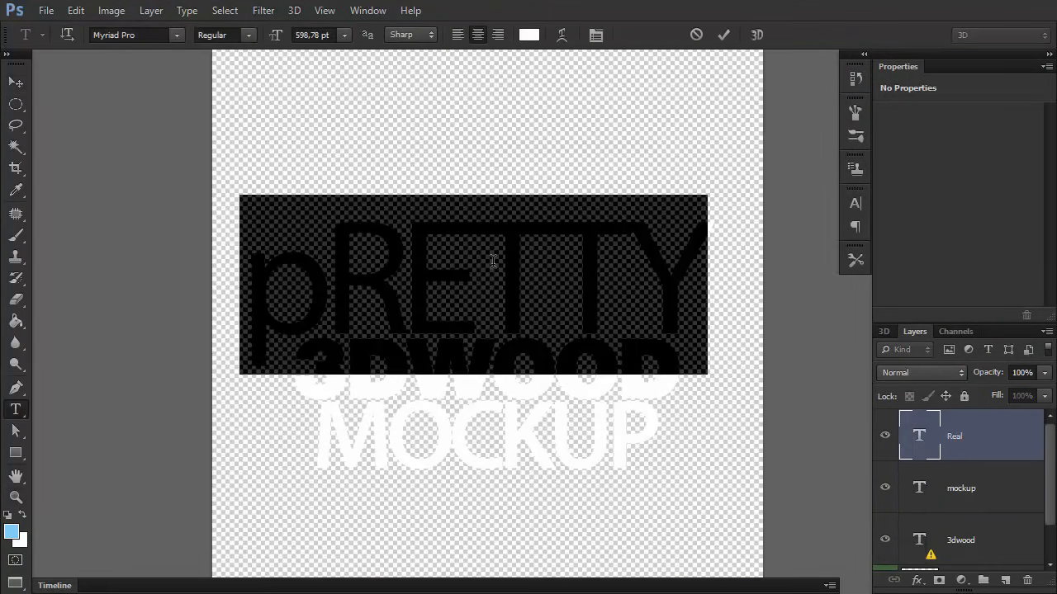
Step: Open the wood mockup and edit its smart object's Diamond, STYLE and VOX text
left_click(177, 35)
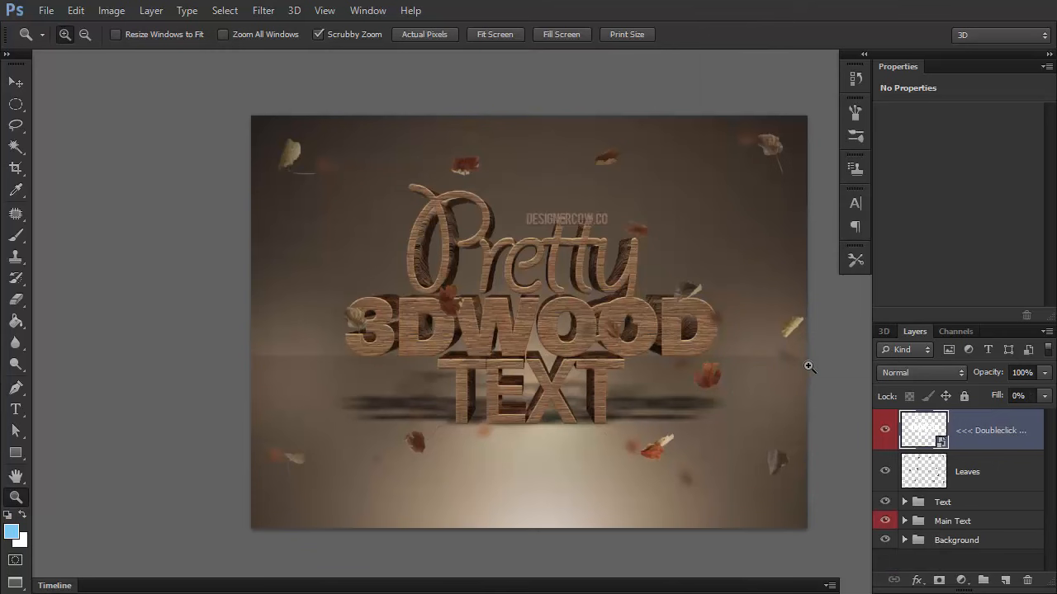
double_click(923, 435)
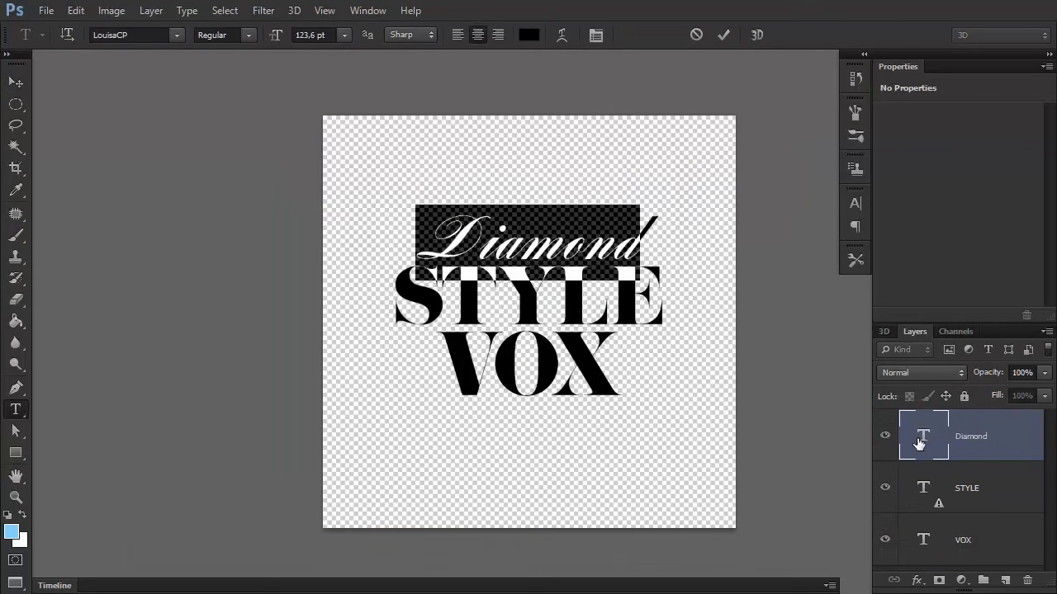
Step: Retype the Diamond line as 'Pretty' and the VOX line as 'TEXT'
type("Pretty")
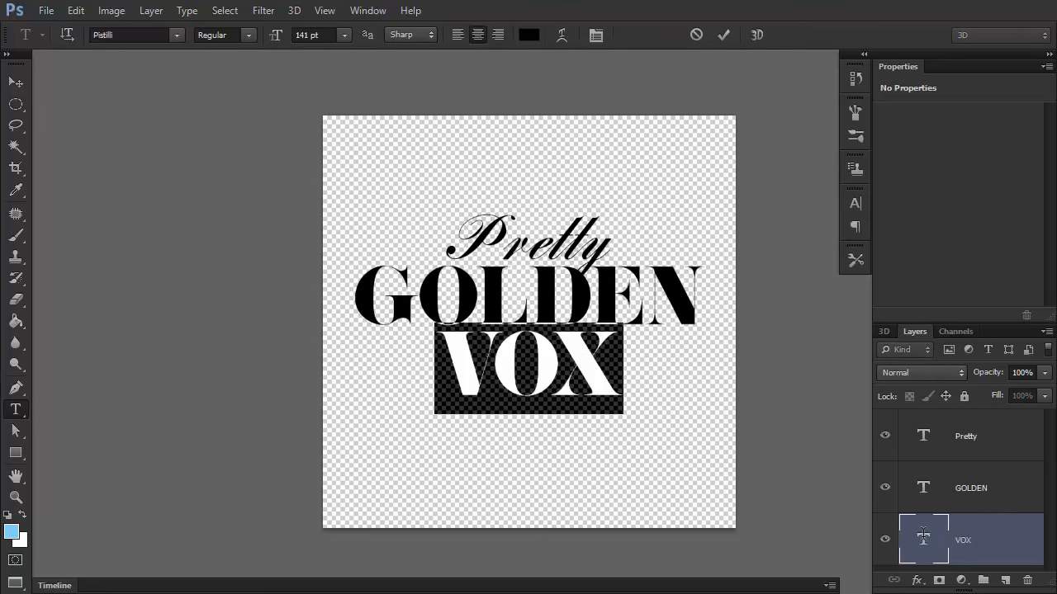
type("TEXT")
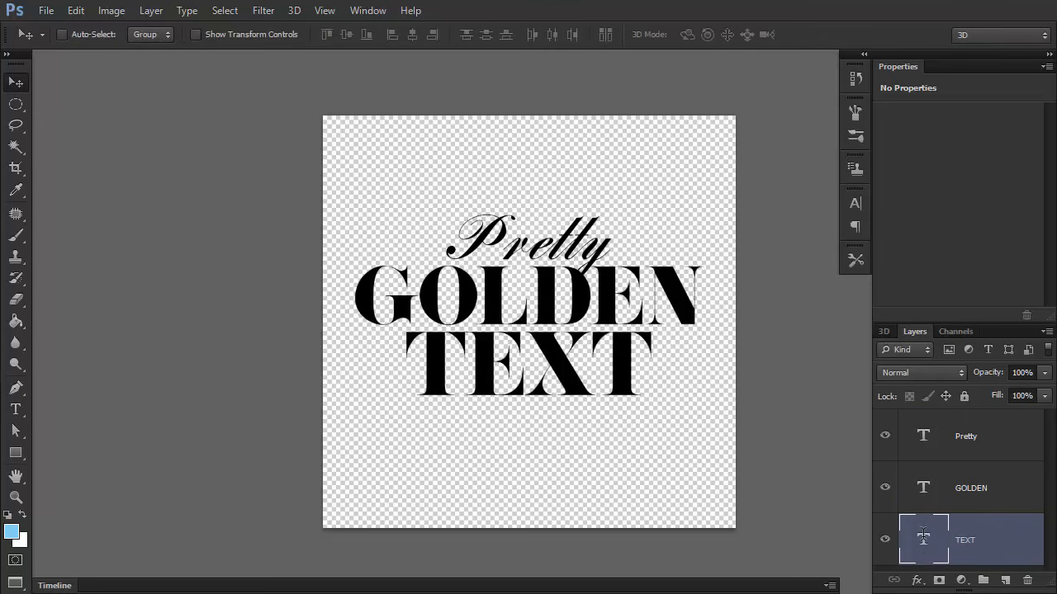
mouse_move(789, 385)
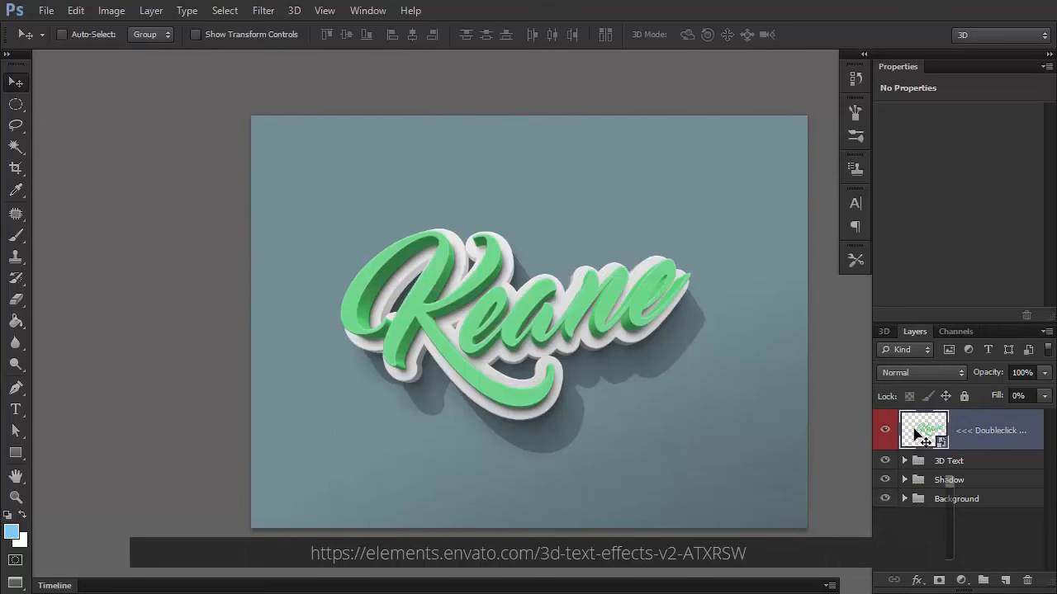
Step: Change the Keane smart object text to '3D text' in magenta #ce53c1
double_click(923, 430)
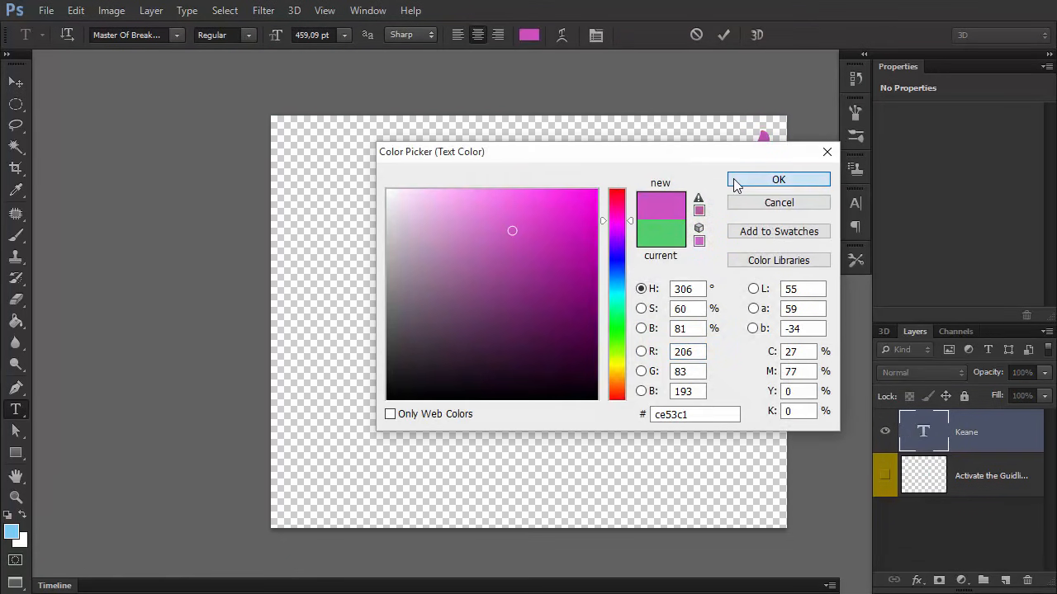
left_click(777, 180)
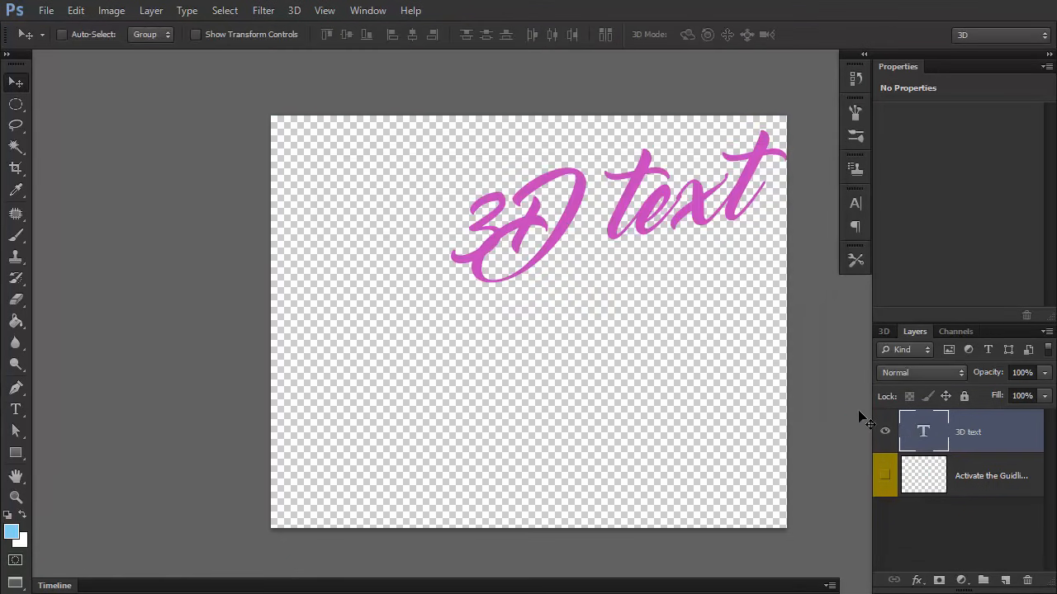